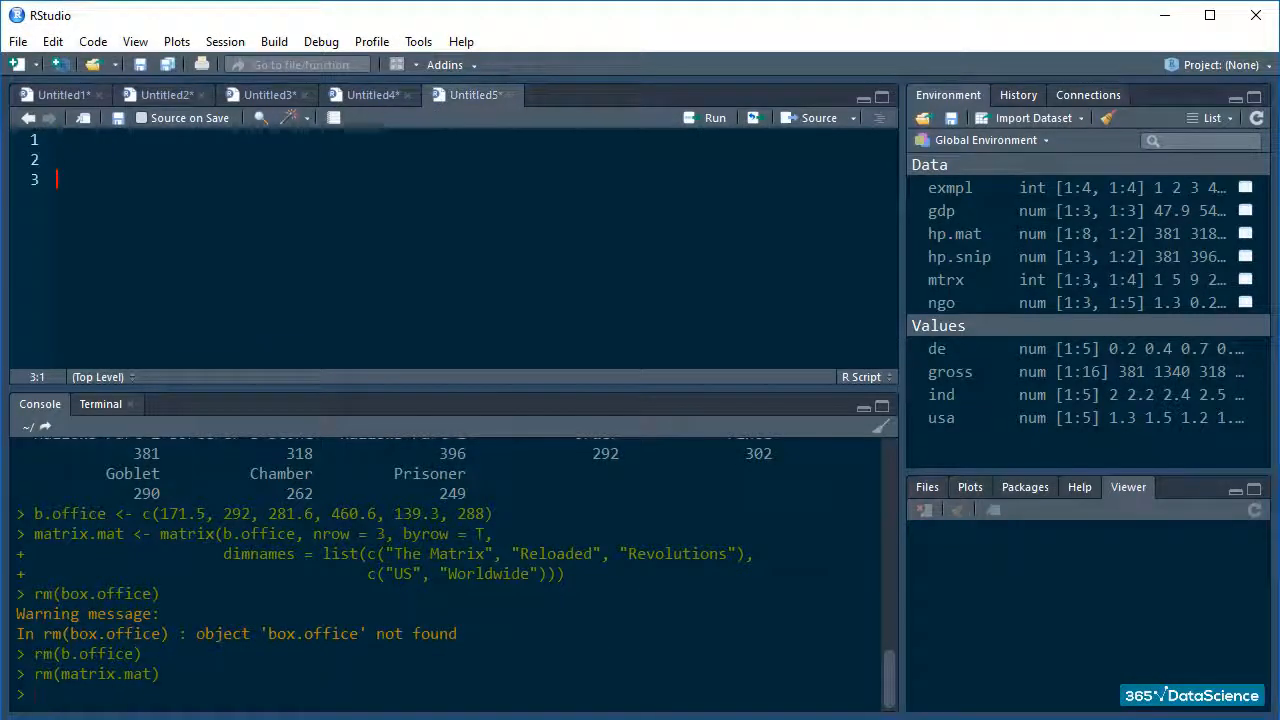
Define the b.office vector and build the 3×2 matrix with byrow = T and film-name dimnames
type("b.office <-")
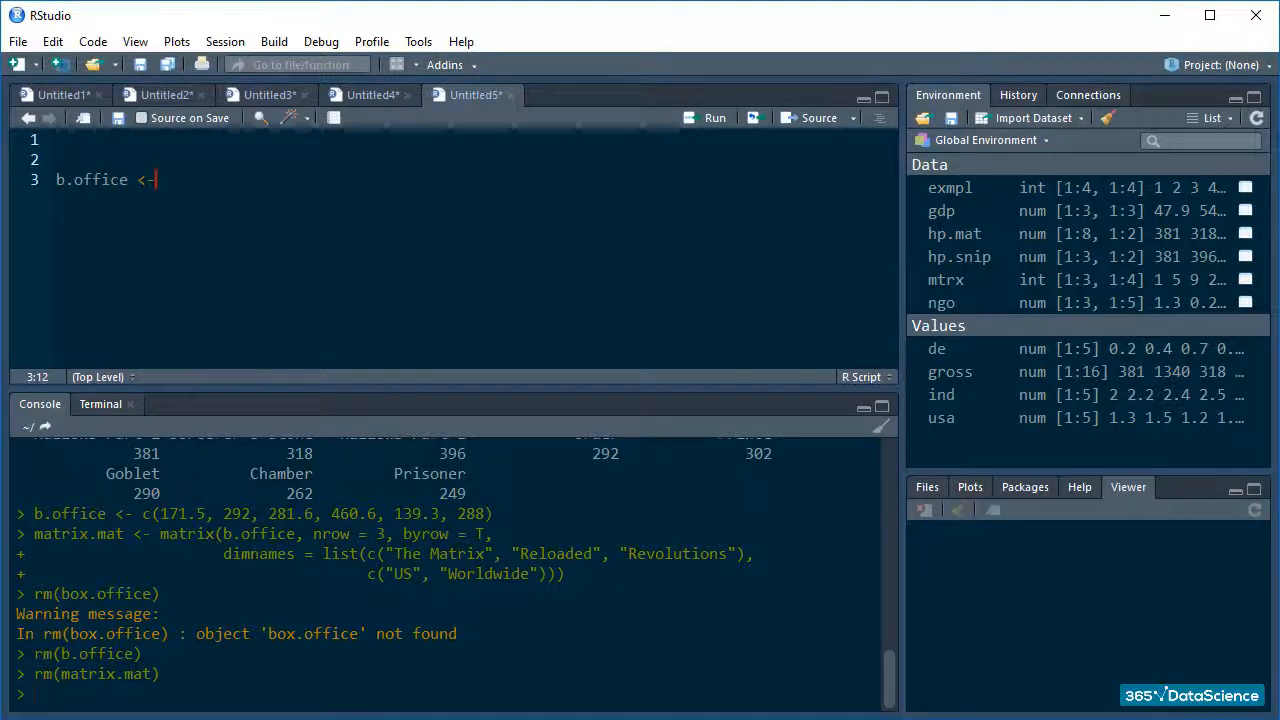
type("c(171.5, 292, 281.6, 460.6, 139.3, 288")
type("matrix.mat <- matrix(b.office, nrow = 3, b")
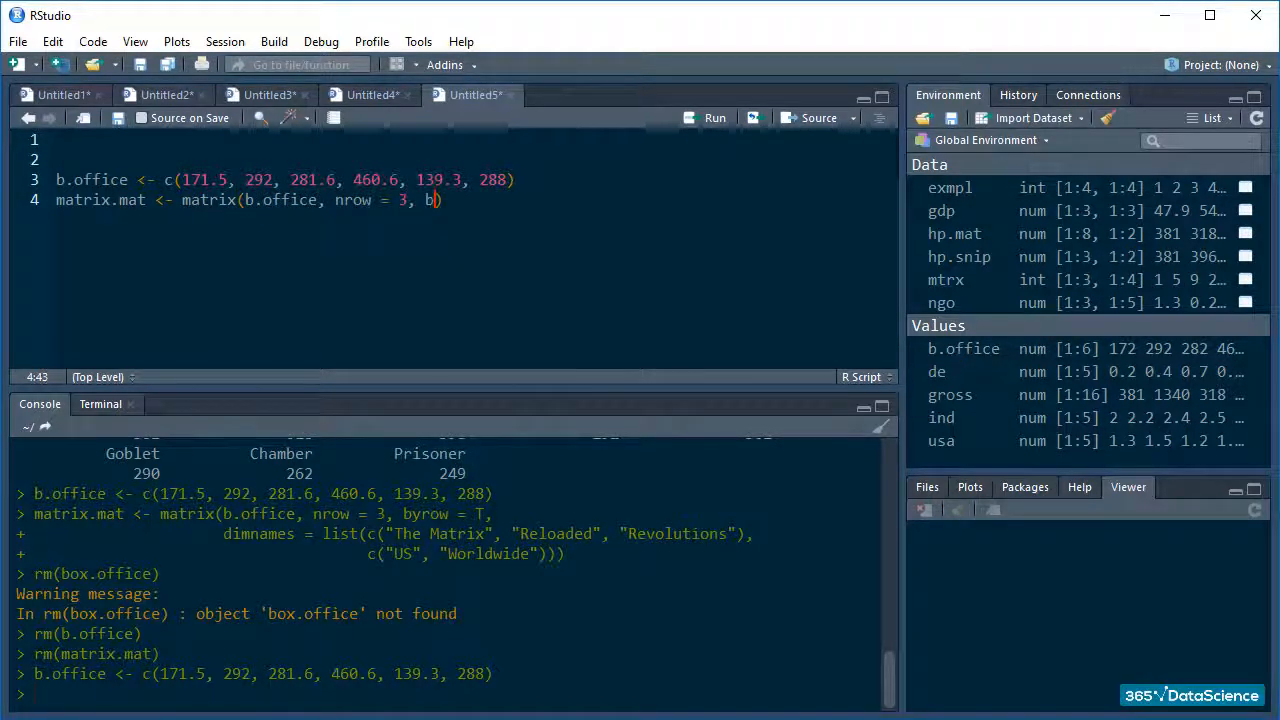
type("yrow = T,")
type("dimnames = list(c(")
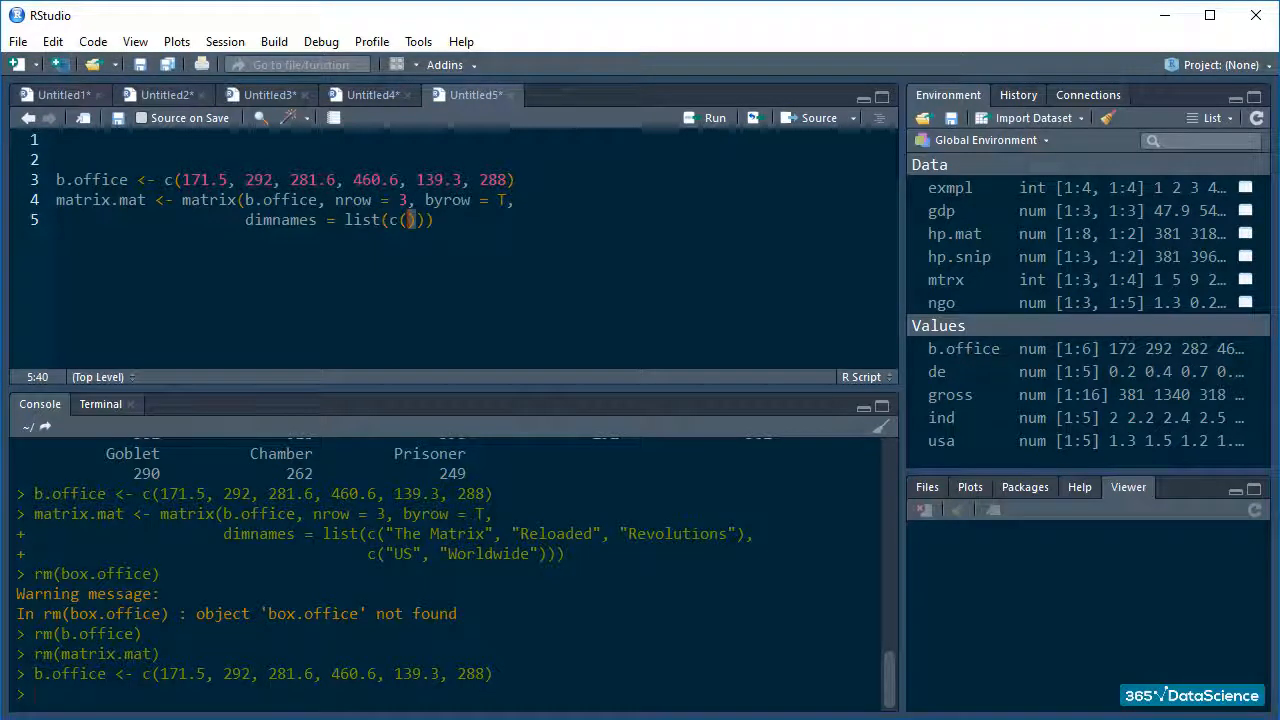
type("\"The Matrix\", \"Be")
type("c(\"US\",\"Worldwide\")))")
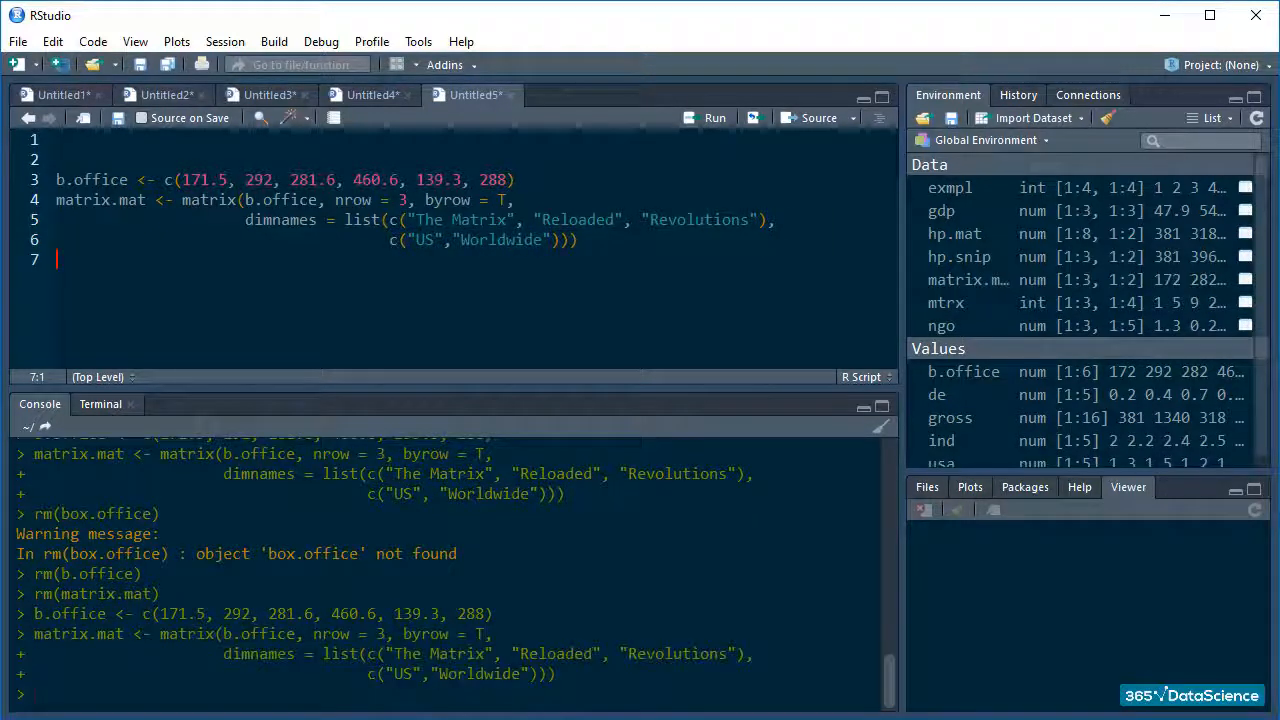
Run the script lines so matrix.mat is created and printed in the console
type("matrix.mat")
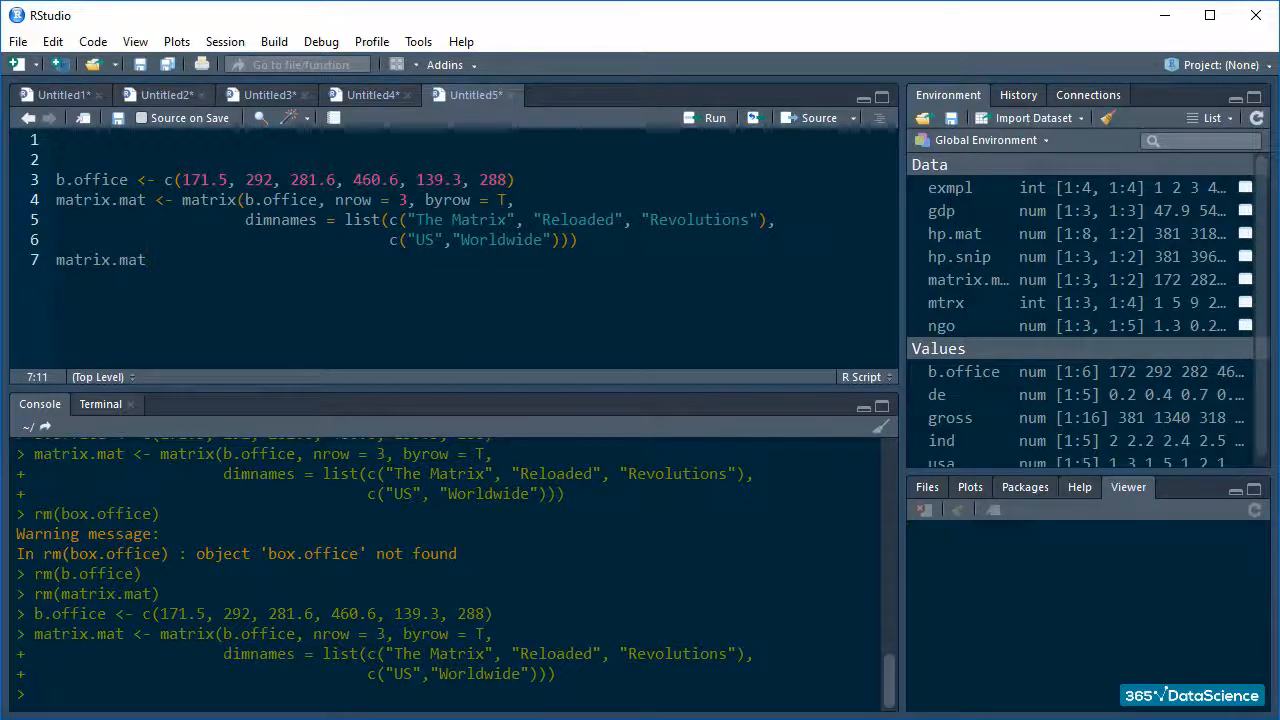
key("Return")
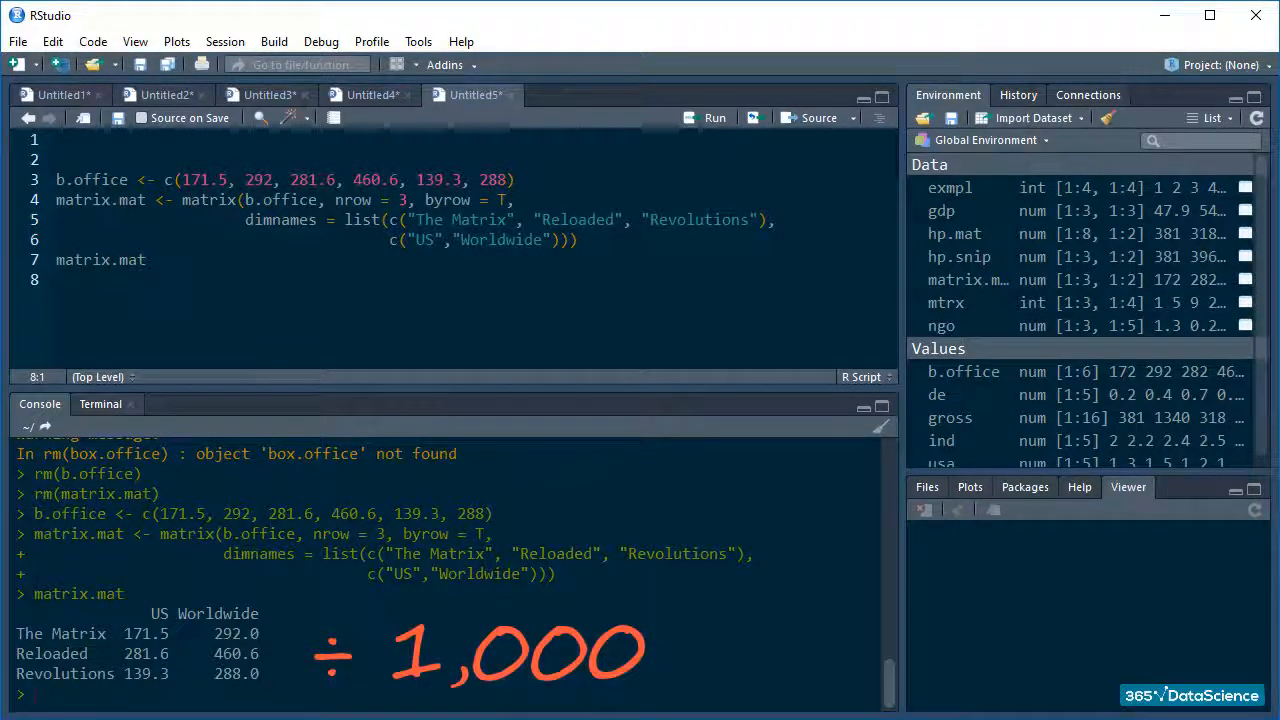
Assign matrix.scaled <- matrix.mat/1000 to show earnings in billions
type("matrix.scaled <-")
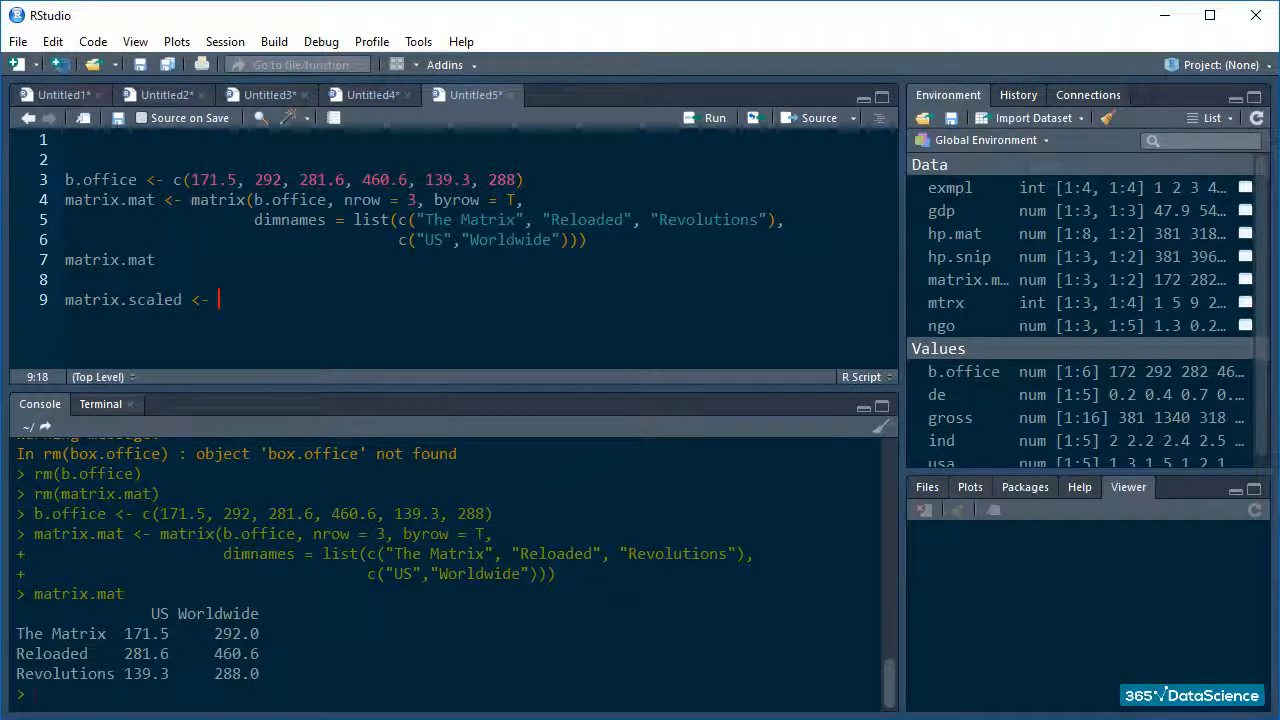
type("matrix.mat/")
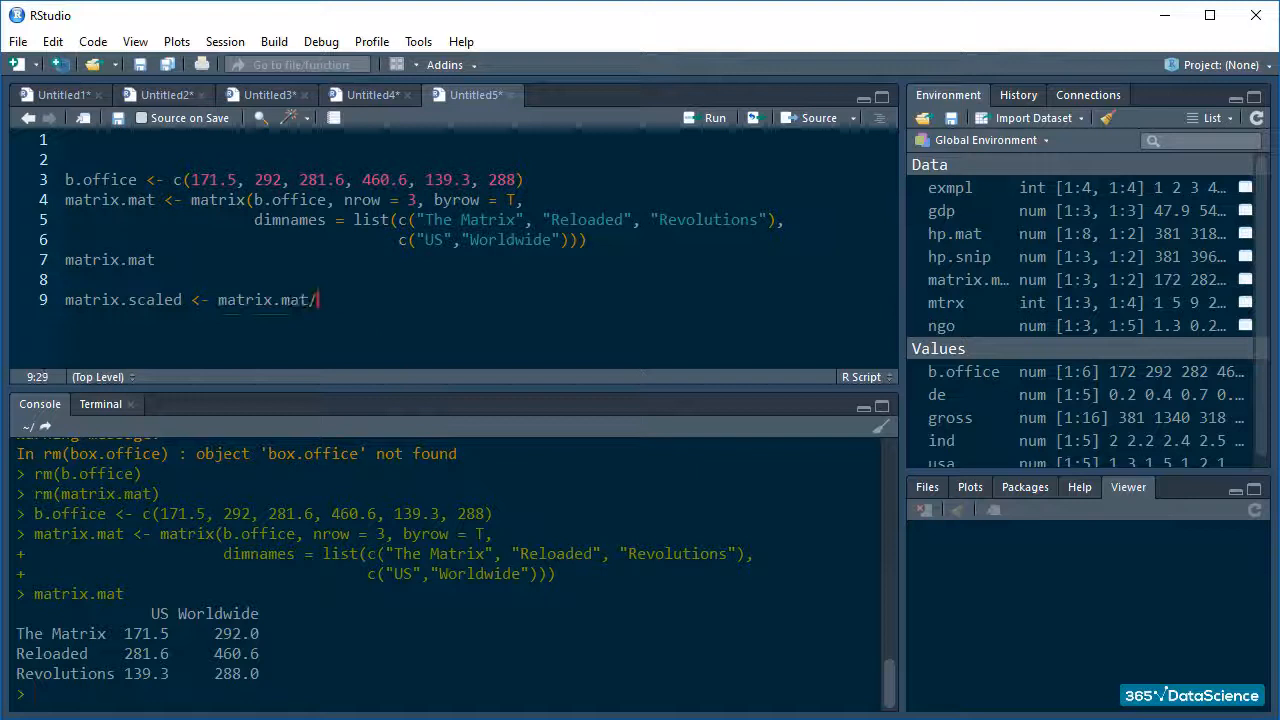
type("1000")
type("matrix.scaled")
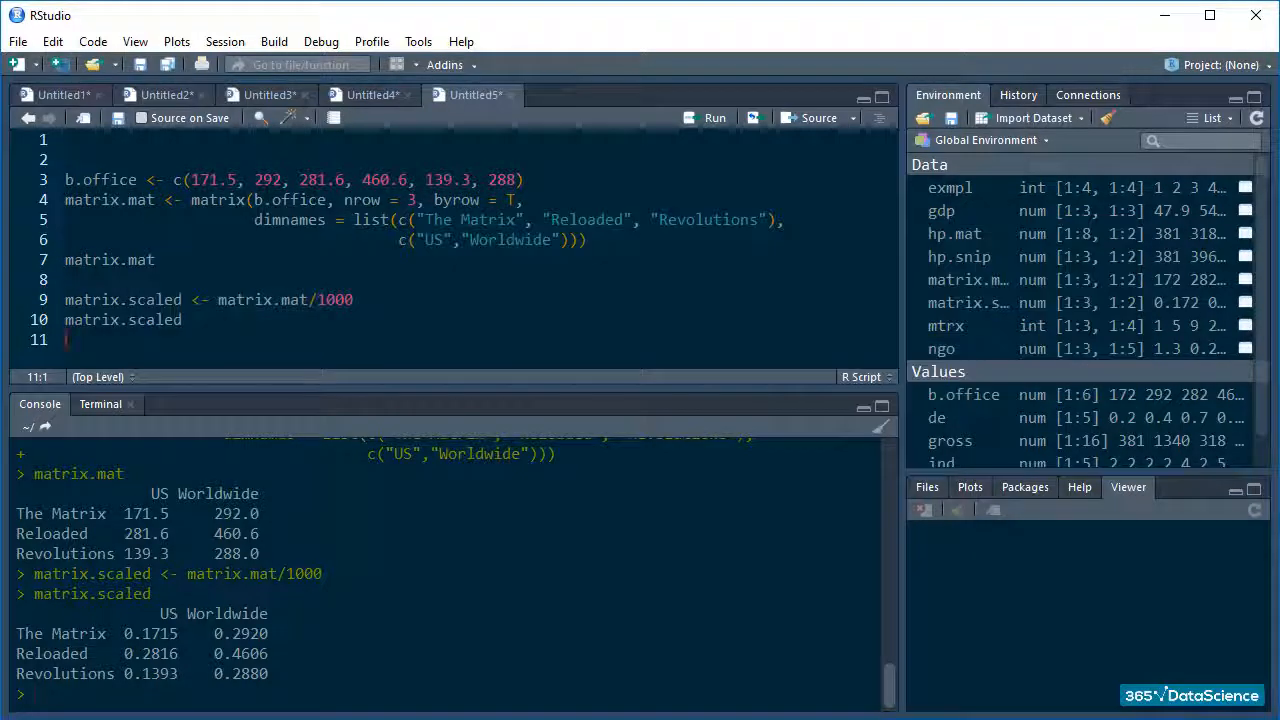
Assign avg.margin <- matrix.mat - 121 and print avg.margin
type("avg.ma")
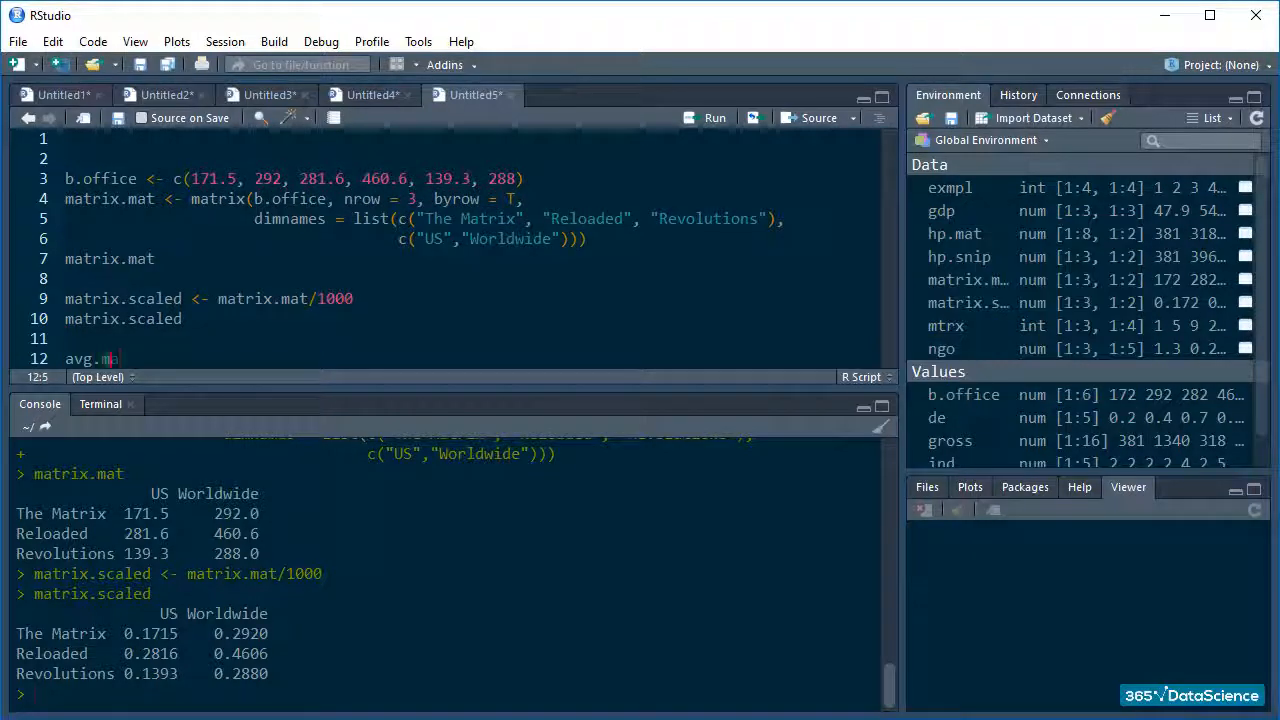
type("rgin <-")
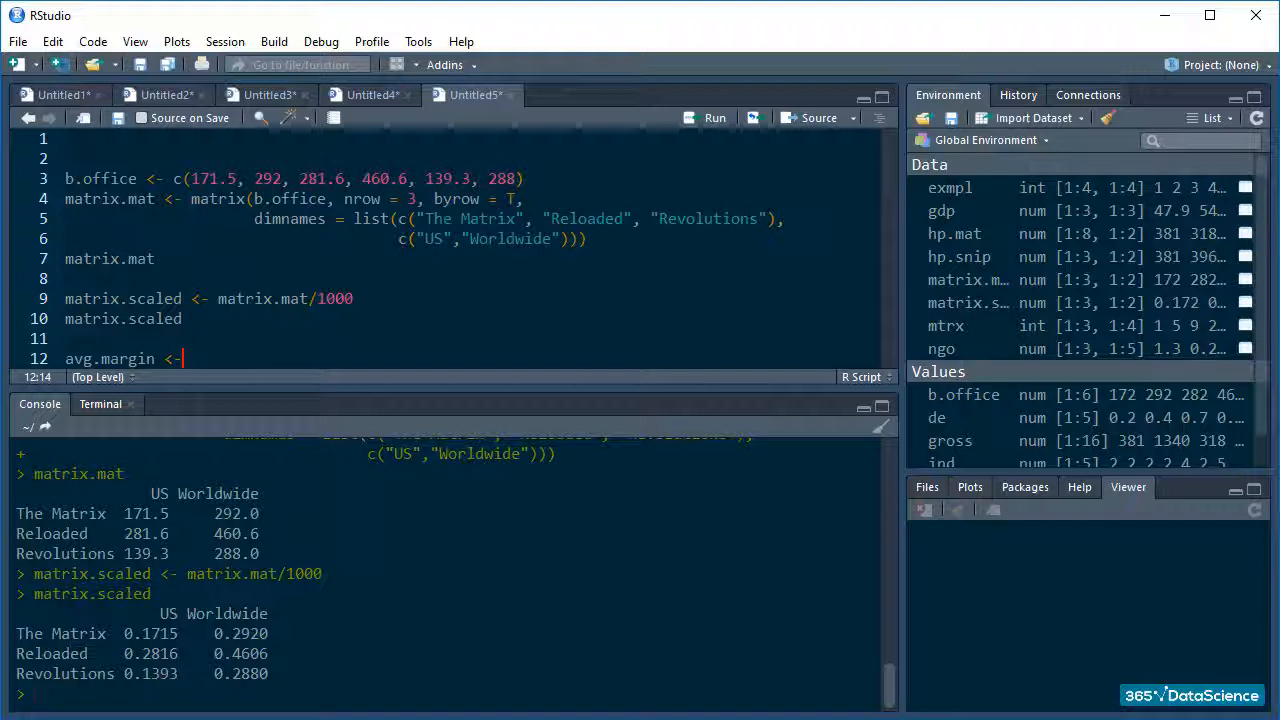
type("matrix.mat - 121")
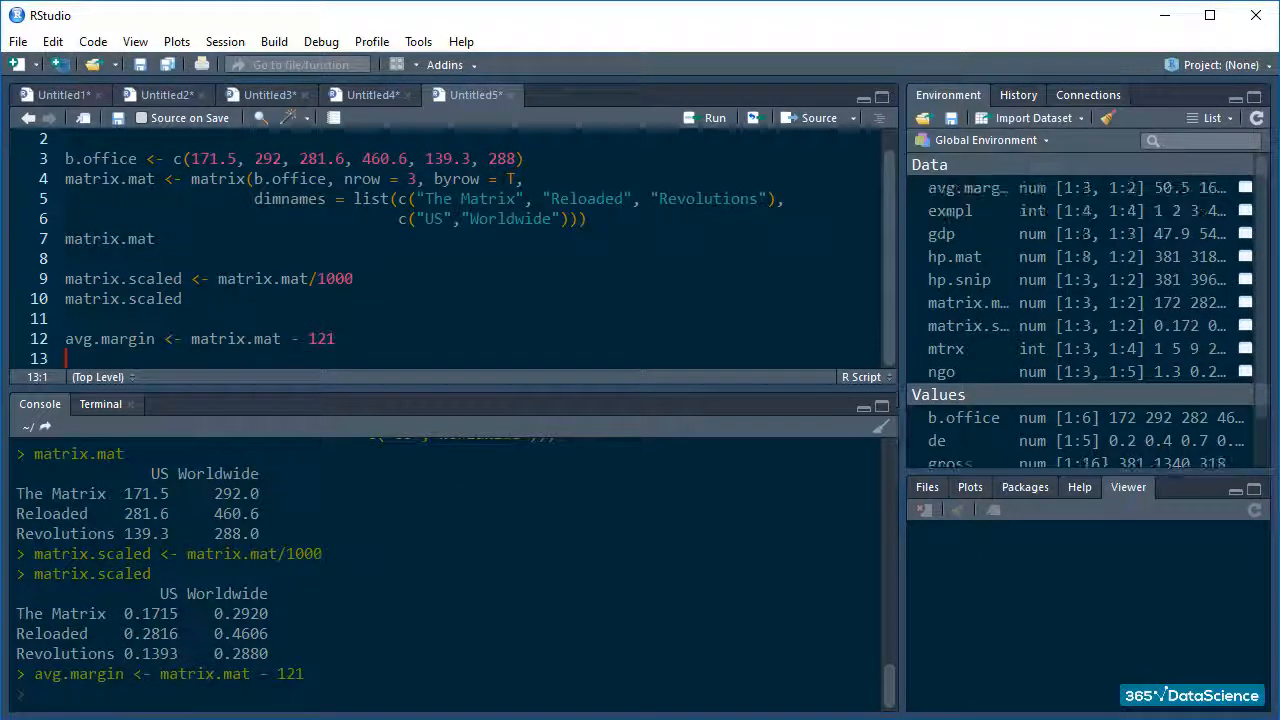
type("avg.margin")
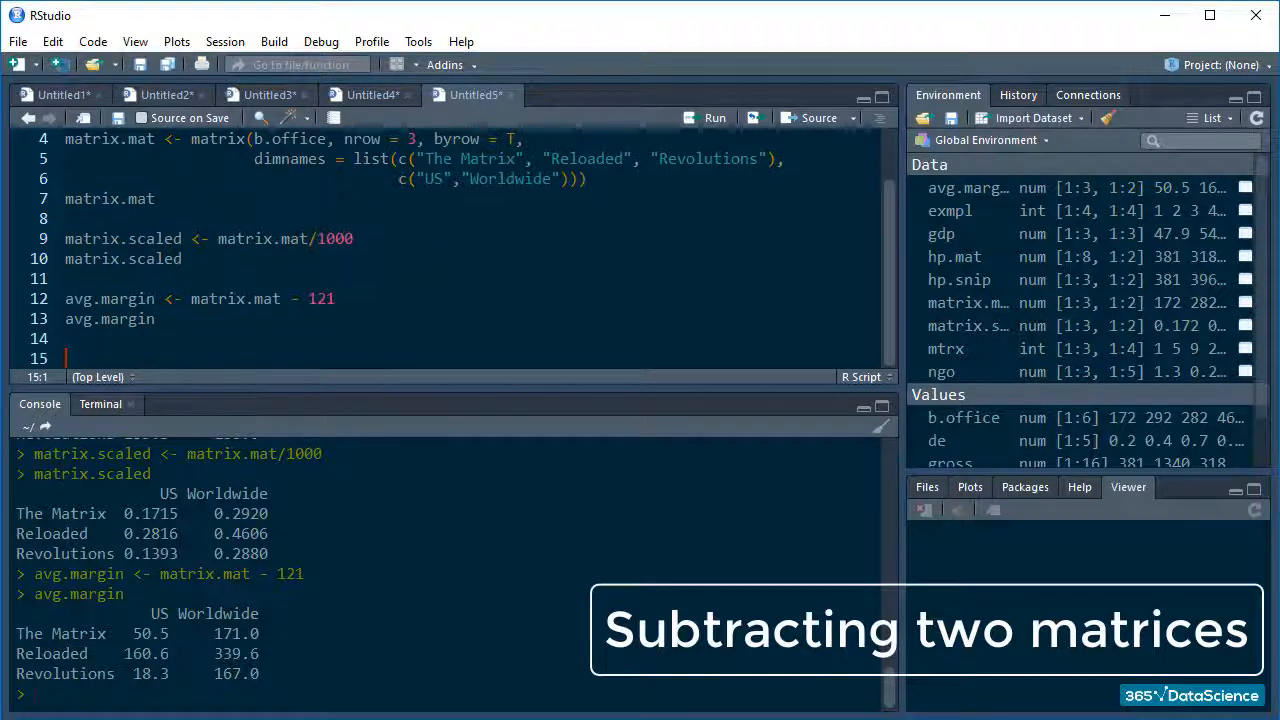
Create budget as matrix(c(63, 150, 150), nrow = 3, ncol = 2) and run it
type("budget <-")
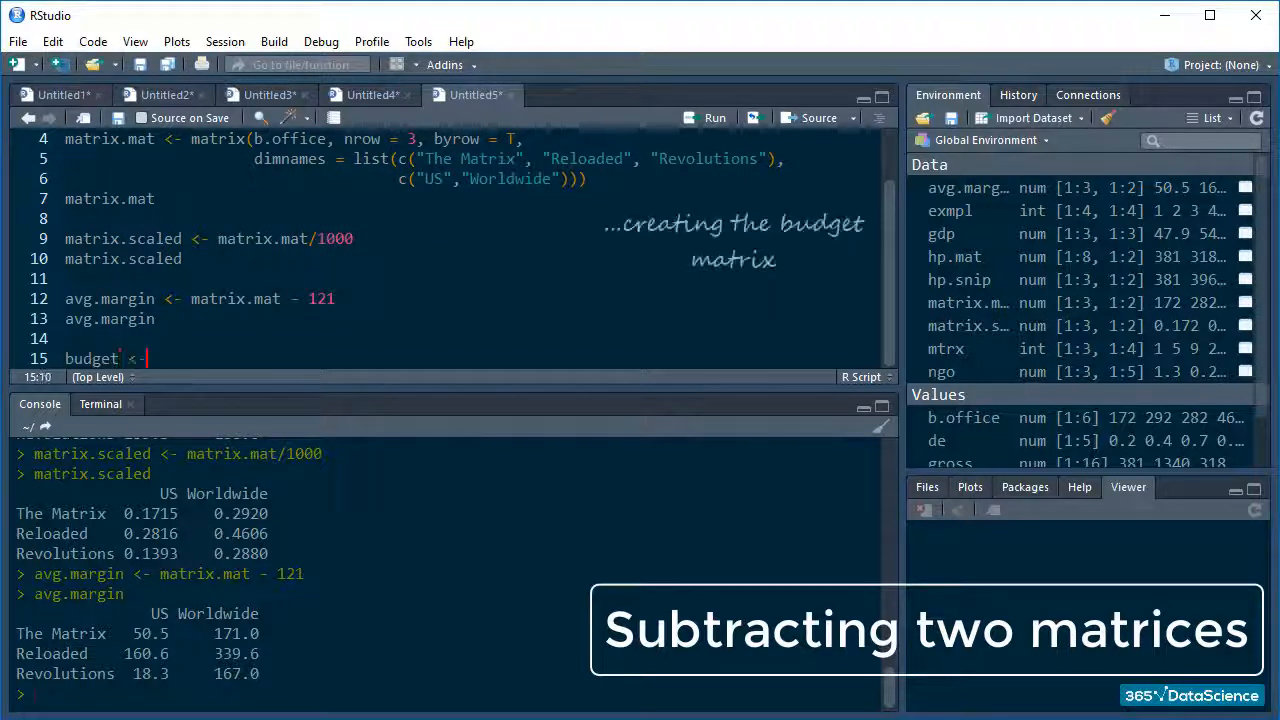
type("matrix(c(63 )")
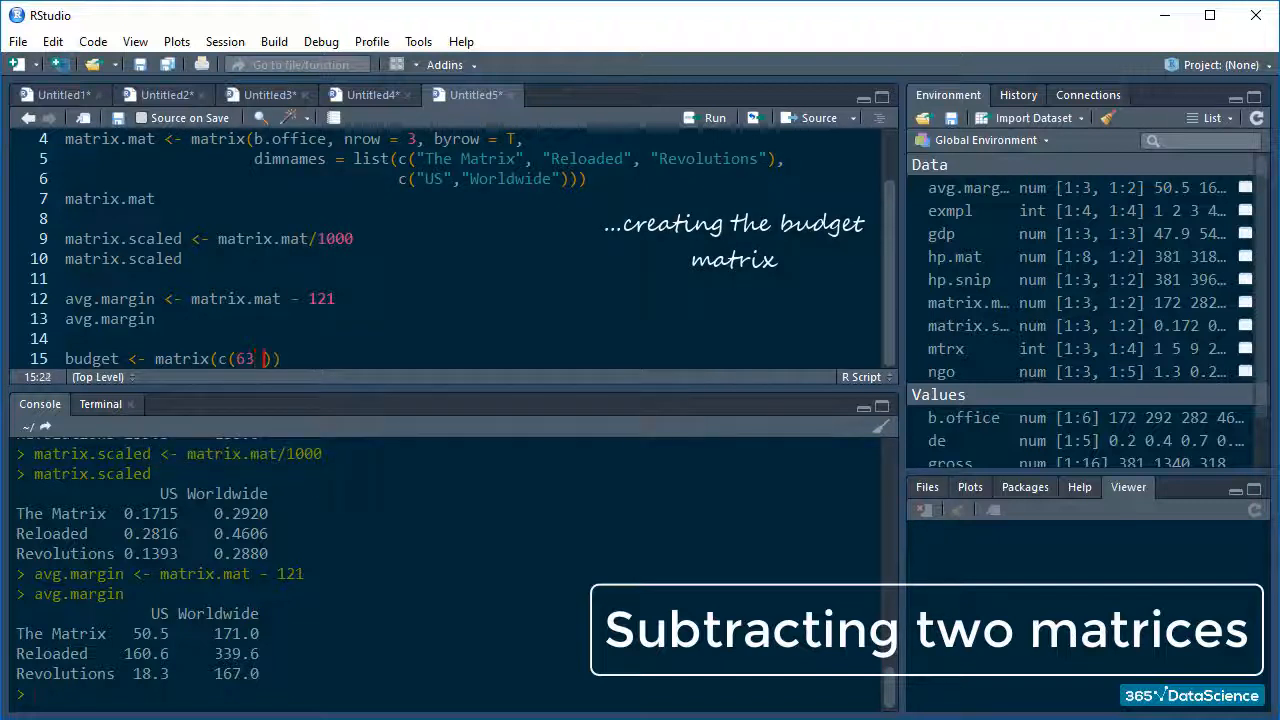
type(", 150, 150), nrow")
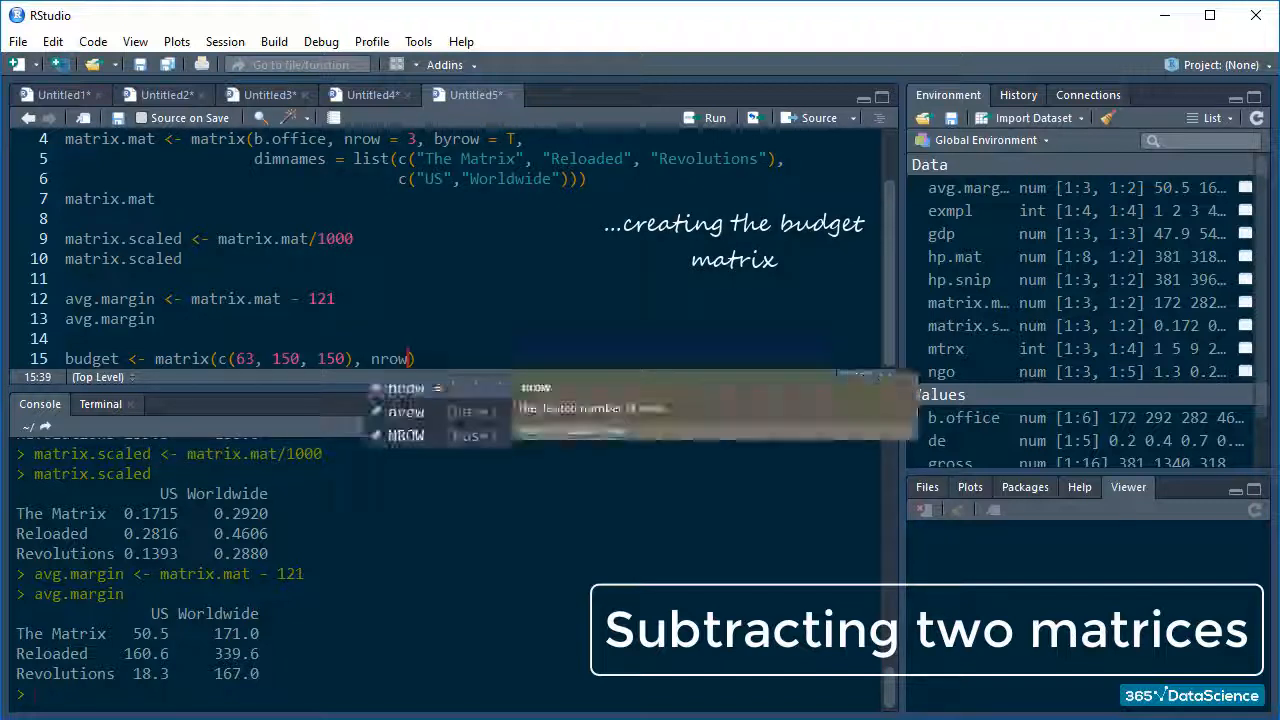
type(", ncol = 2)")
type("margin <- matrix.mat")
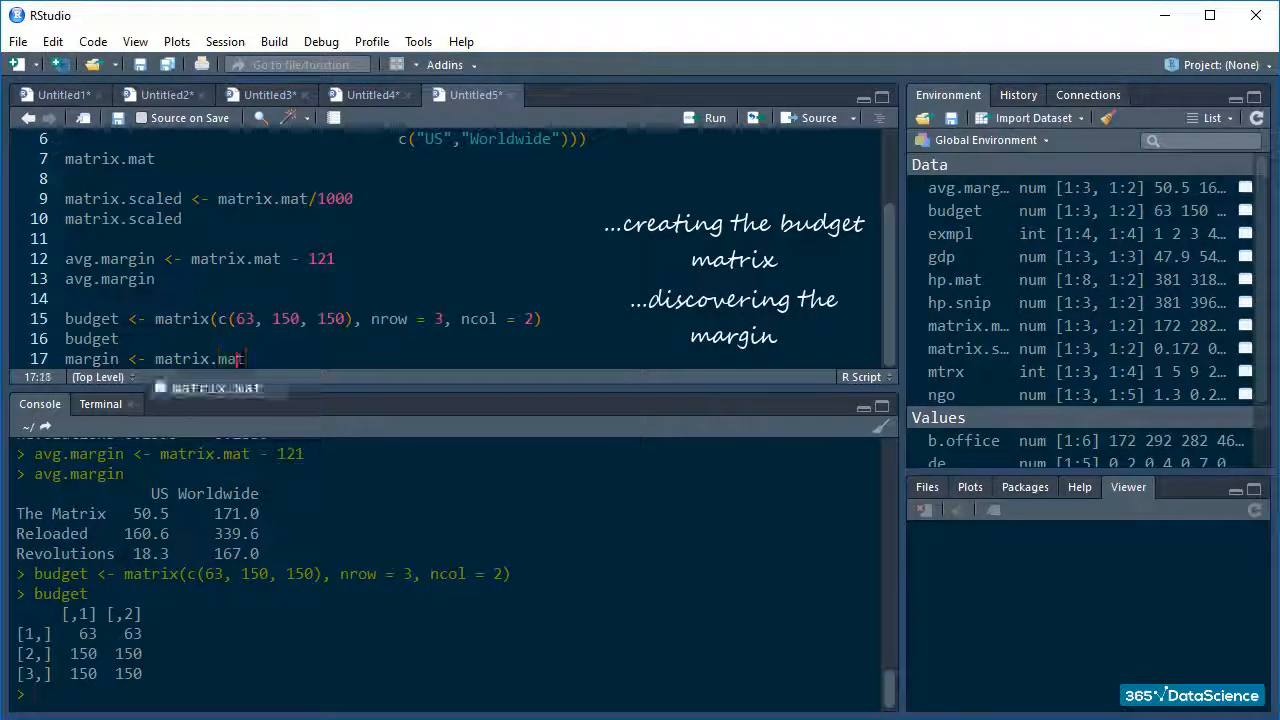
type(" - budget")
key("Enter")
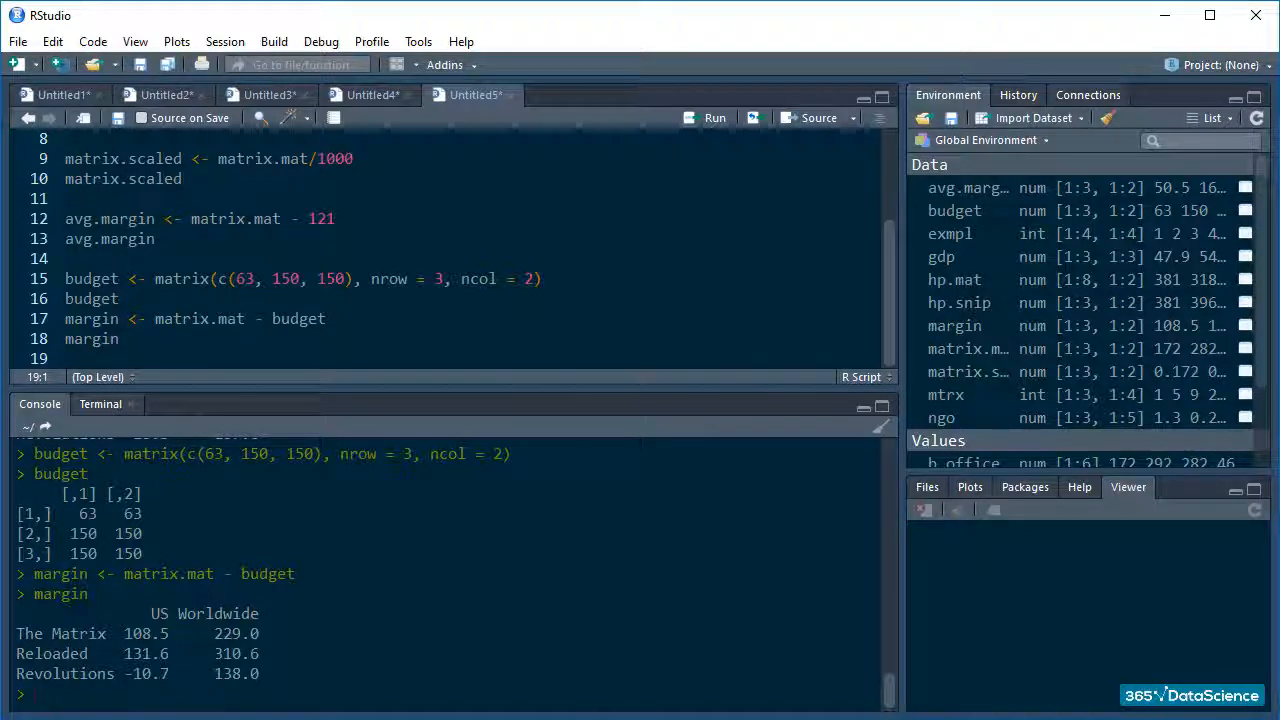
Compute margin as matrix.mat minus budget and print it
type("matrix.mat")
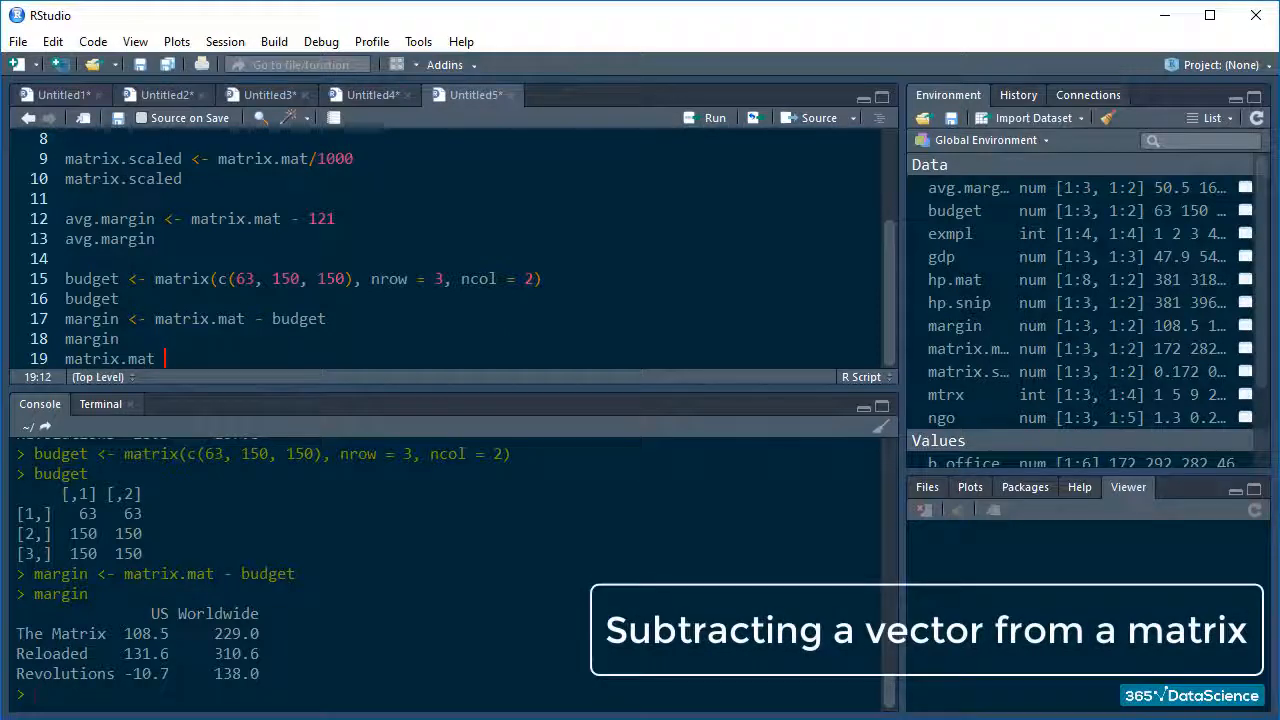
Evaluate matrix.mat - c(63, 150, 150), matching the margin values
type("- c(63, 150)")
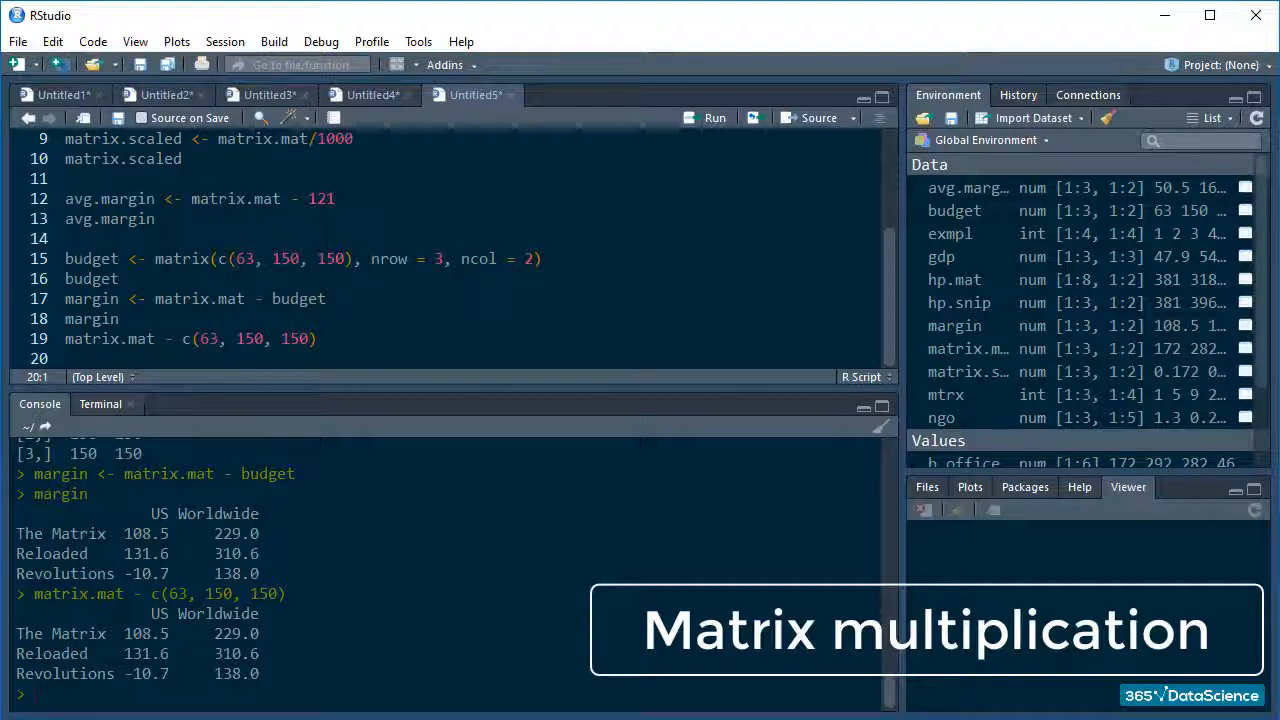
Create v as matrix(1:6, nrow = 3) and print it
type("v <-")
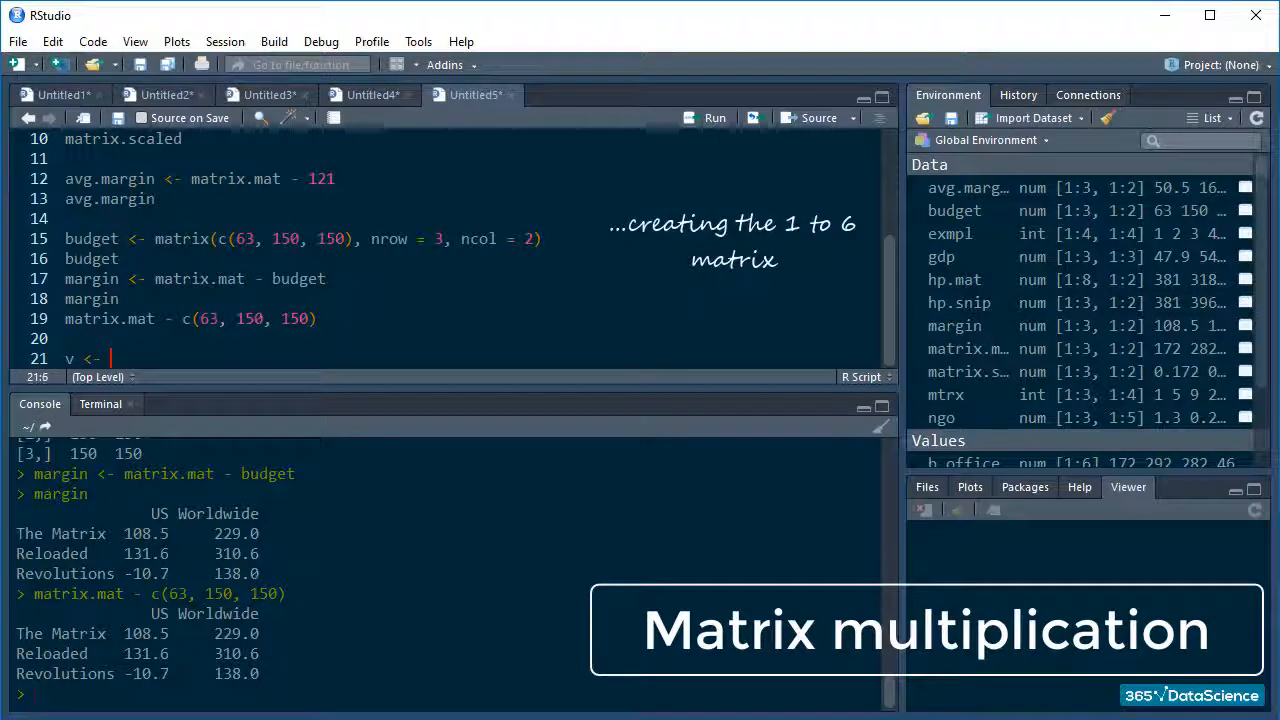
type("matrix(")
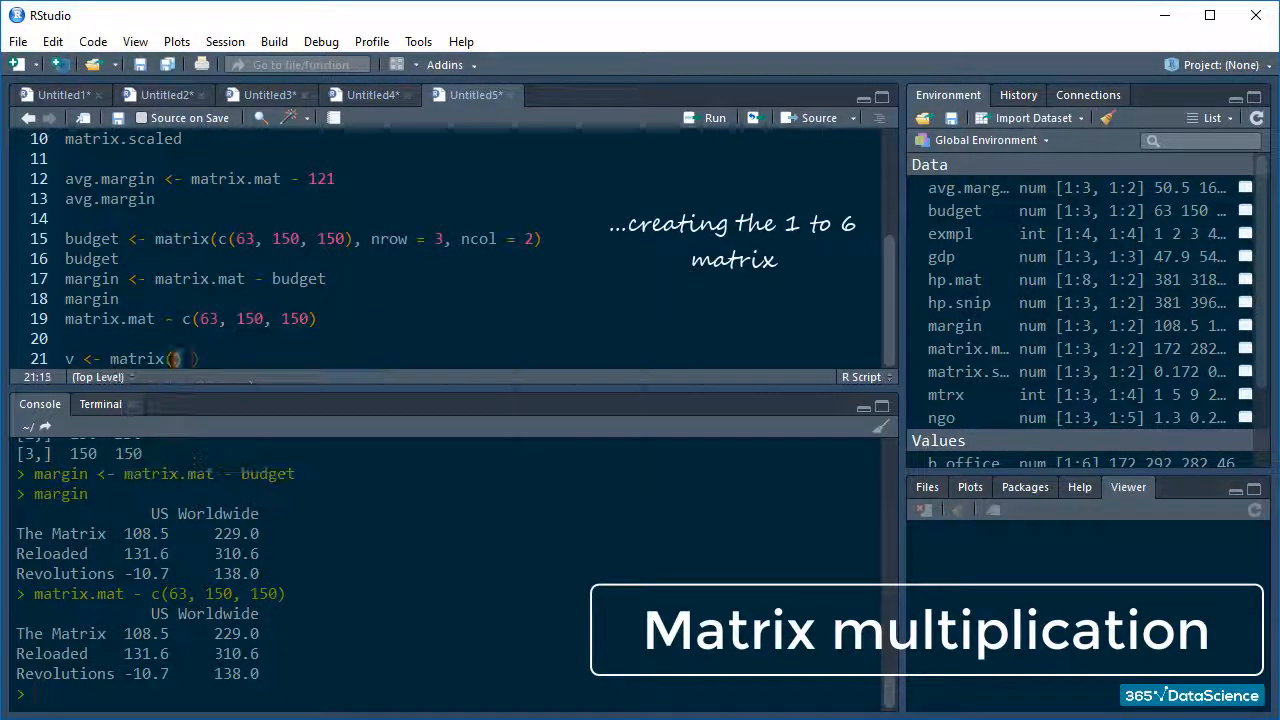
type("1:6, nrow = 3")
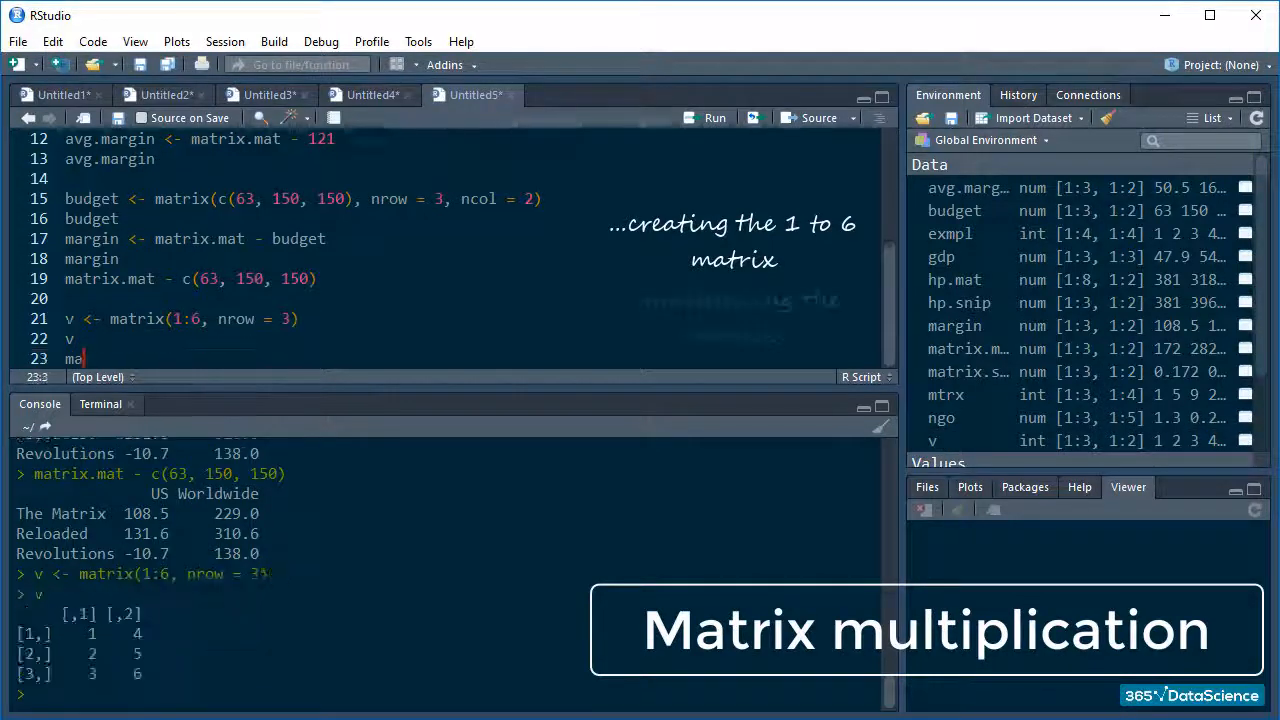
Write matrix.multiplied <- matrix.mat*v for element-wise multiplication
type("matrix.multiplied <-")
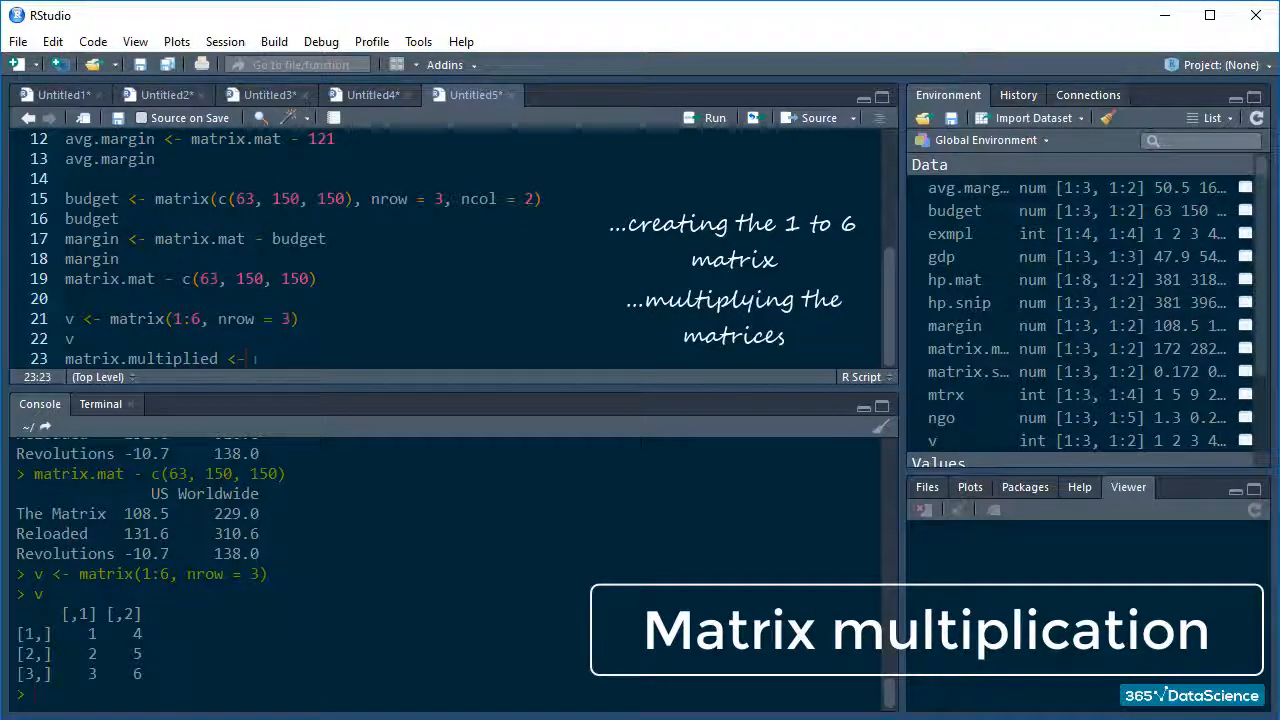
type("matrix.mat*v")
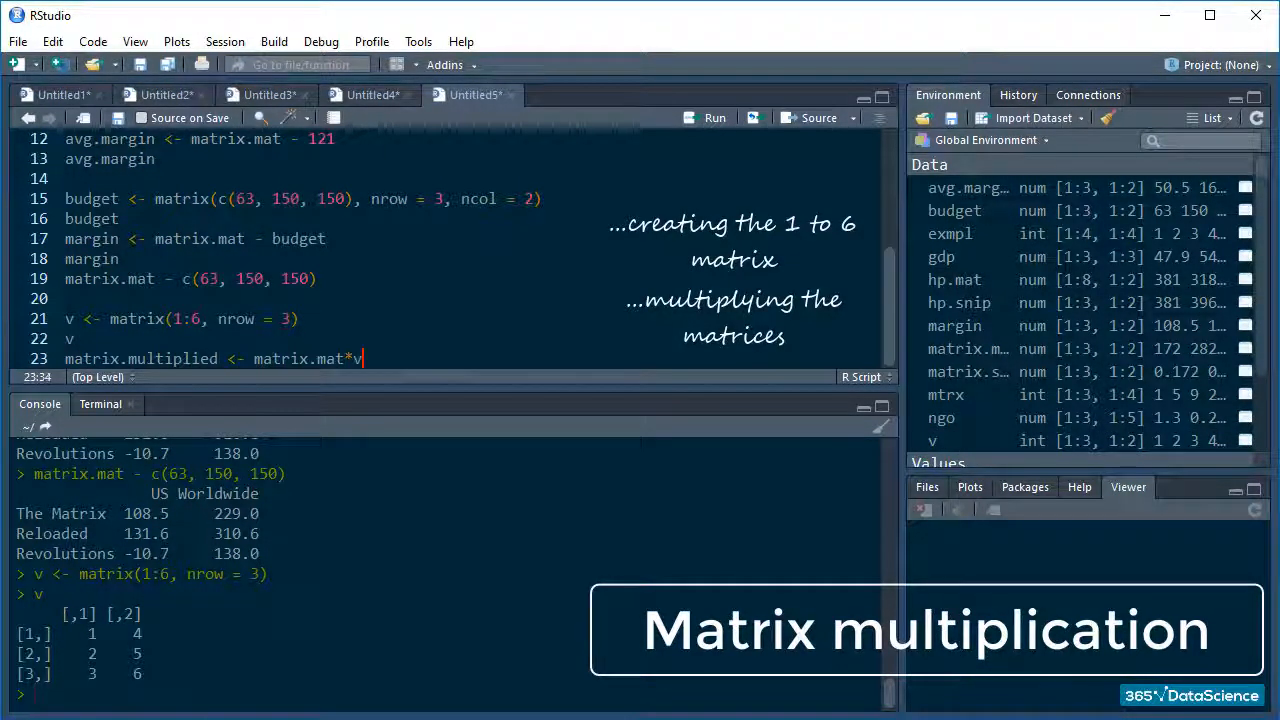